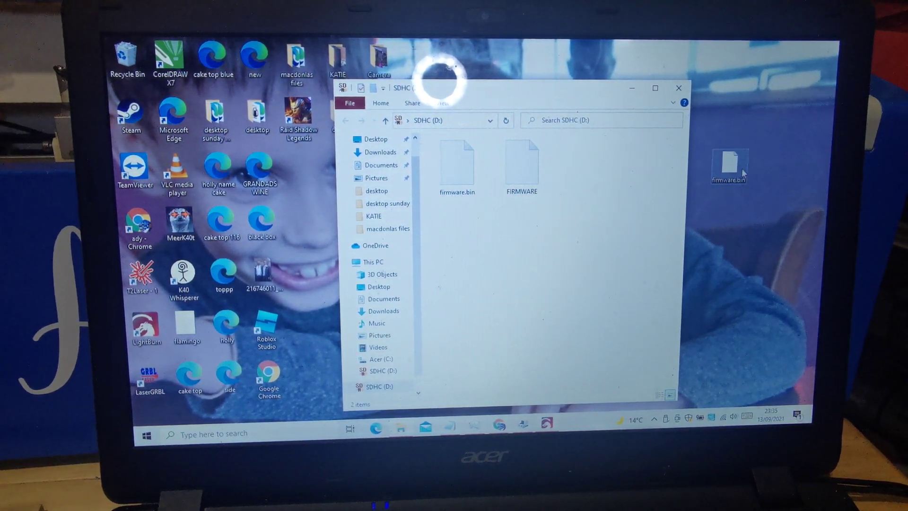
Try copying firmware.bin onto the write-protected SD card, skip the copy, and close the folder.
left_click(678, 88)
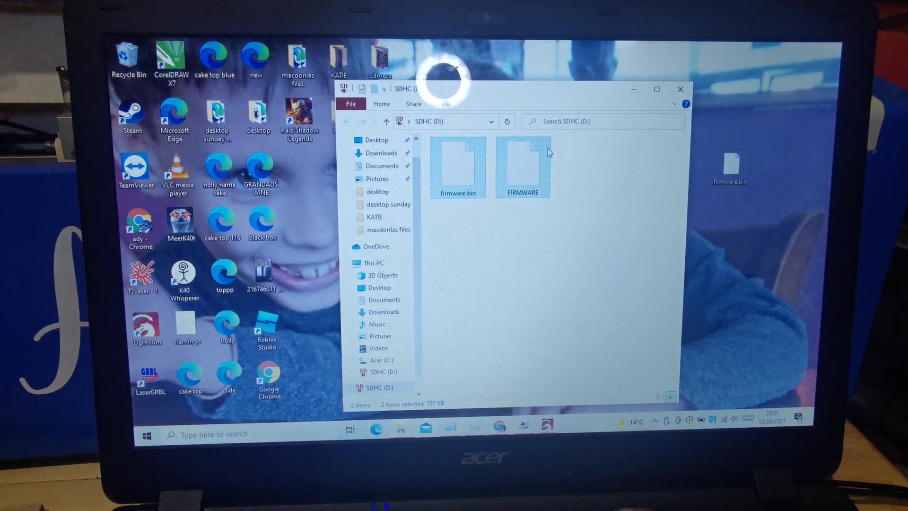
mouse_move(522, 180)
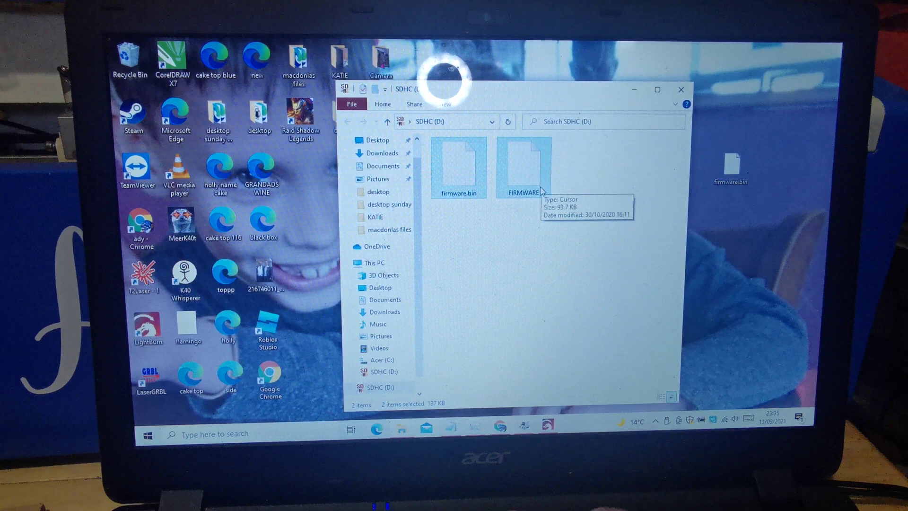
right_click(521, 191)
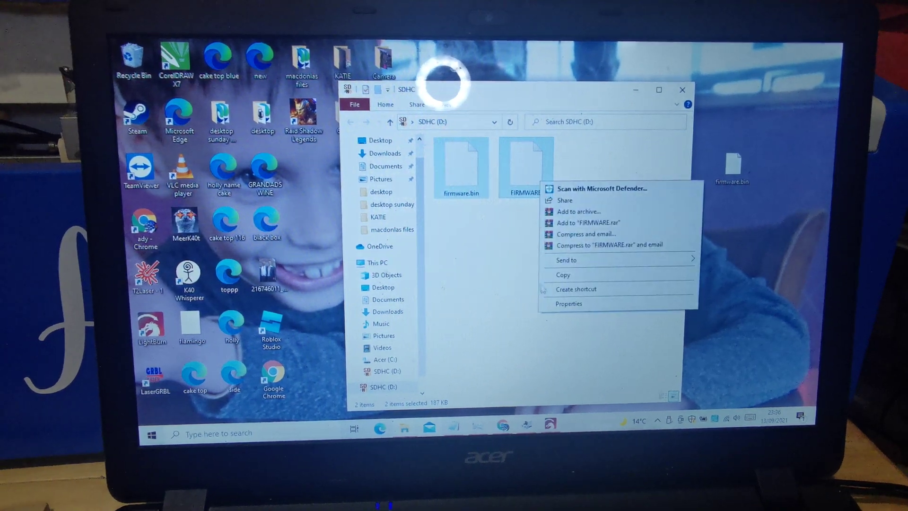
left_click(524, 170)
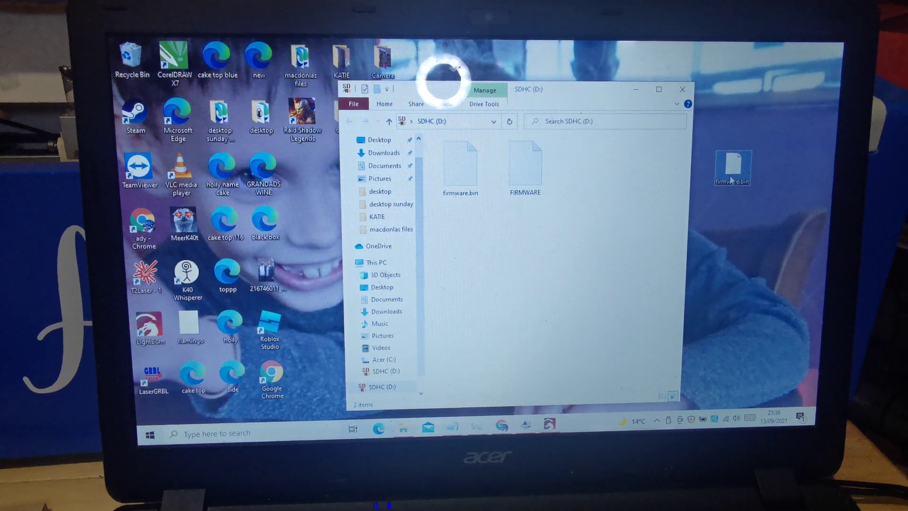
left_click_drag(733, 168, 648, 209)
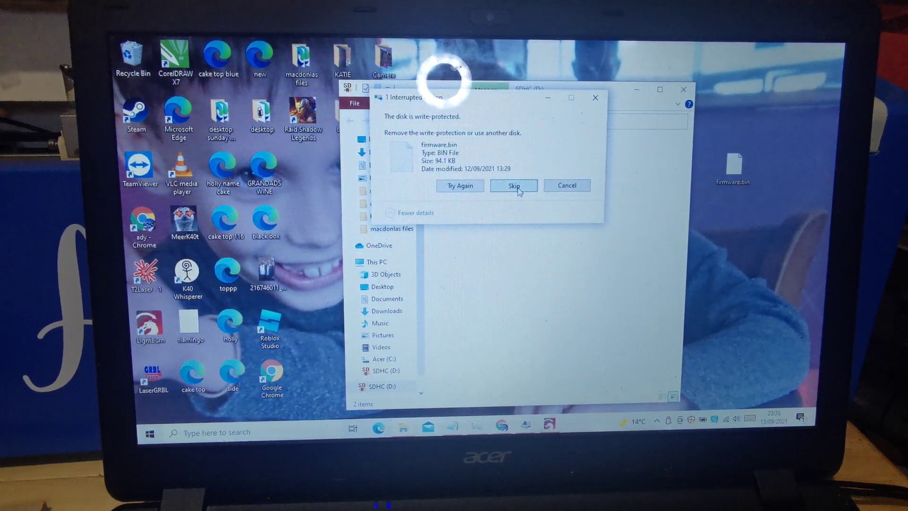
left_click(513, 185)
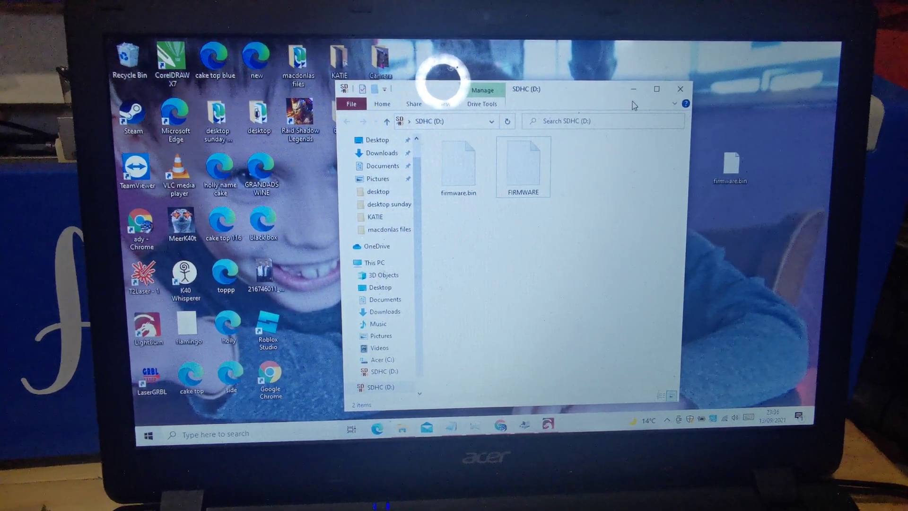
left_click(680, 88)
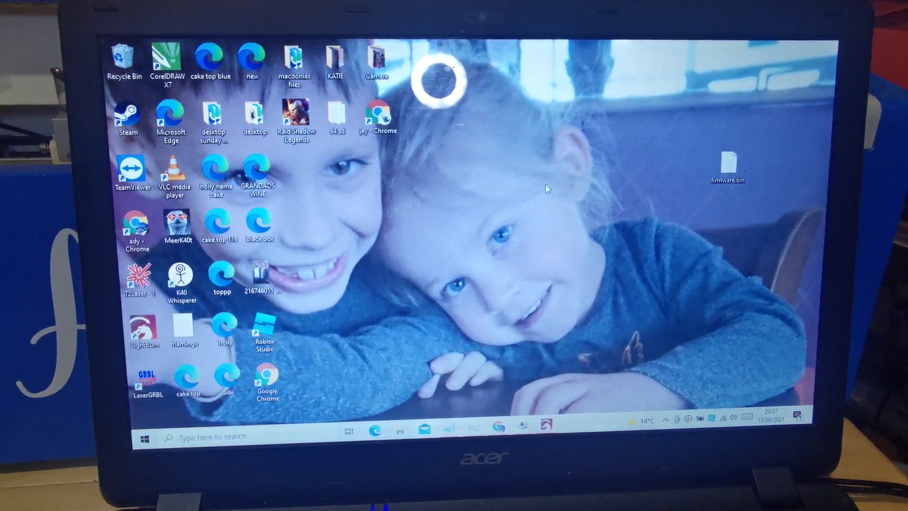
Launch LightBurn and select COM3 as the laser's device port.
left_click(181, 274)
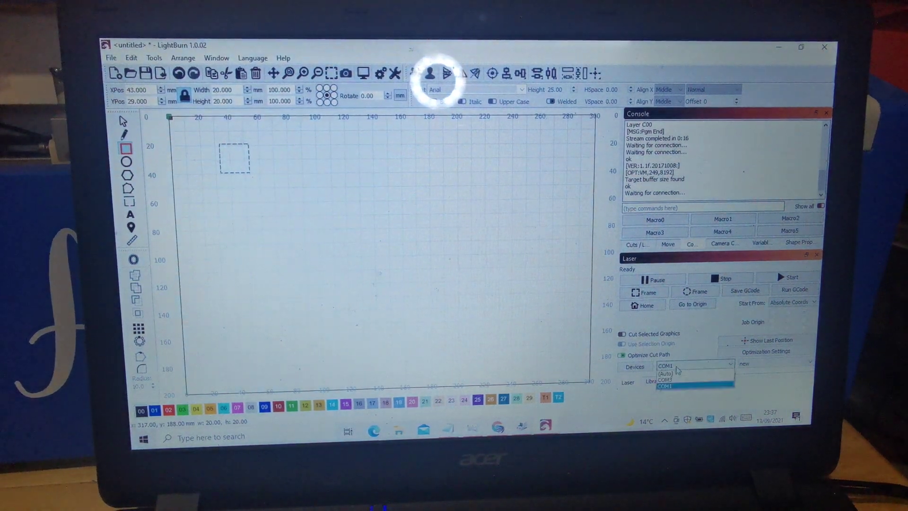
left_click(665, 385)
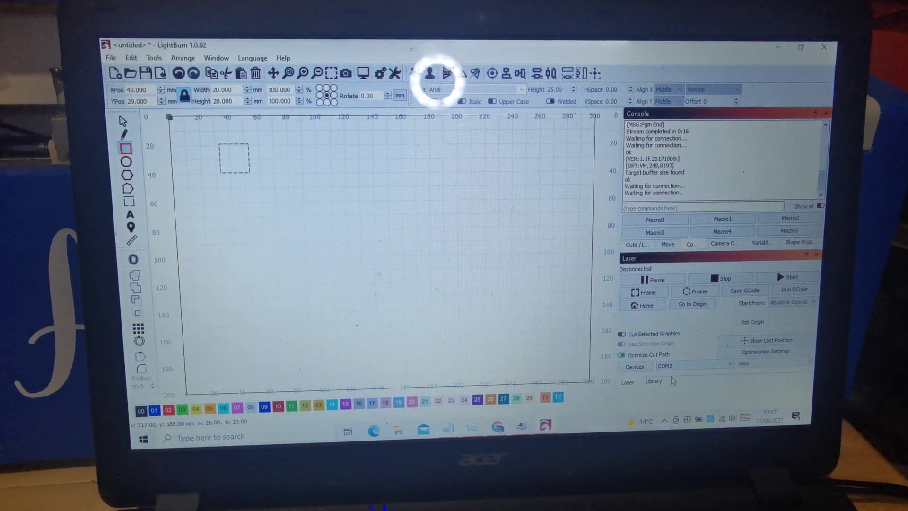